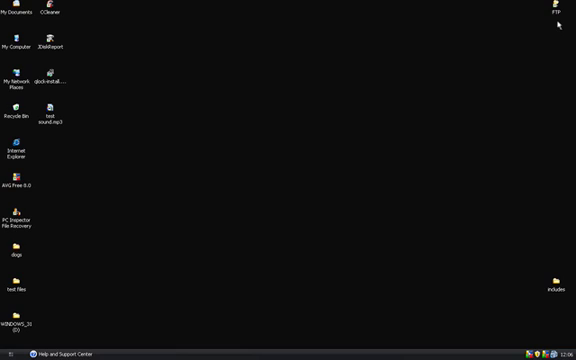
mouse_move(31, 62)
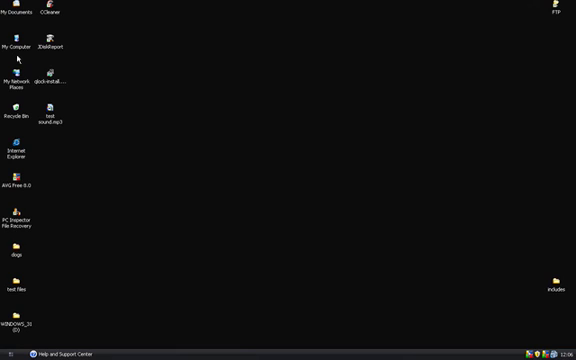
click(14, 47)
text(f)
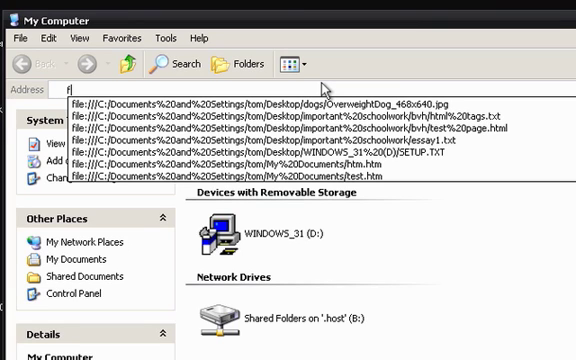
text(t)
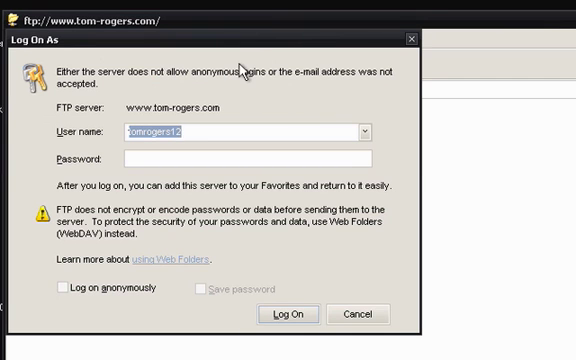
mouse_move(219, 37)
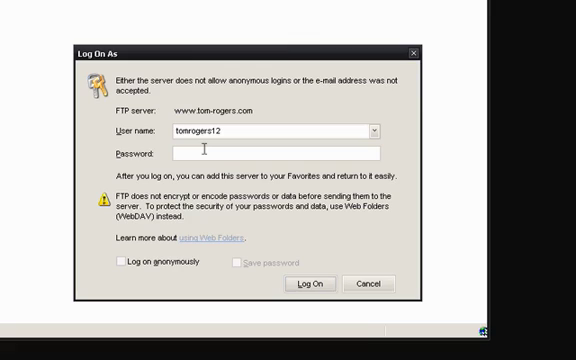
- Enter the password in the Log On As dialog to log on to the tom-rogers.com FTP server
text(•)
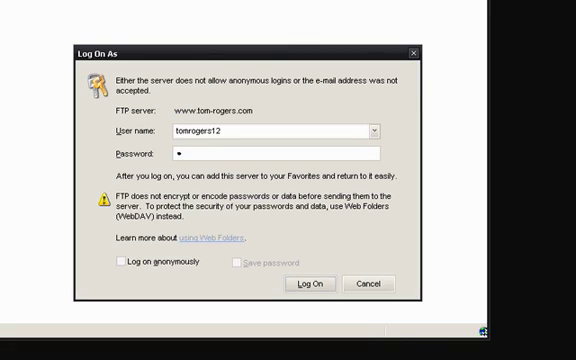
text(*)
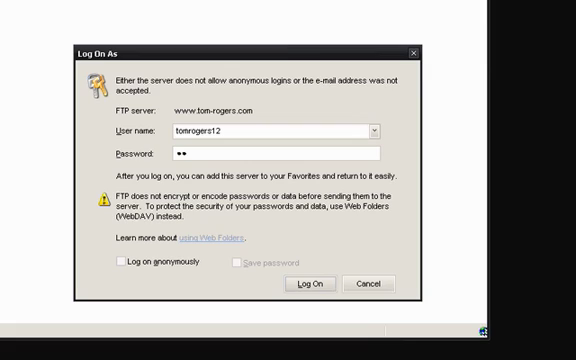
text(•)
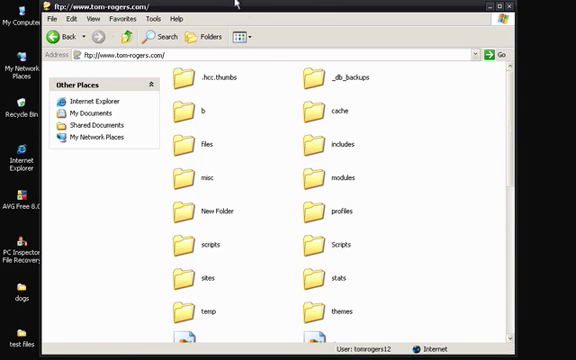
mouse_move(276, 187)
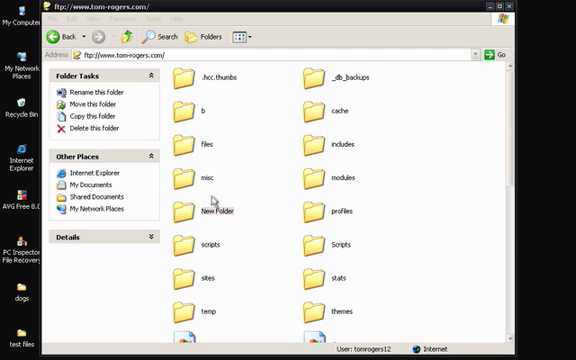
- Delete New Folder from the site's FTP listing and scroll down the listing
right_click(196, 210)
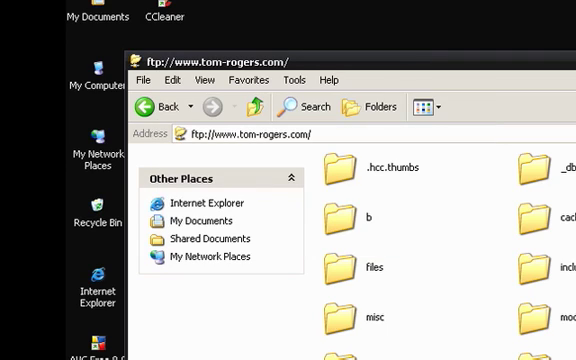
mouse_move(335, 254)
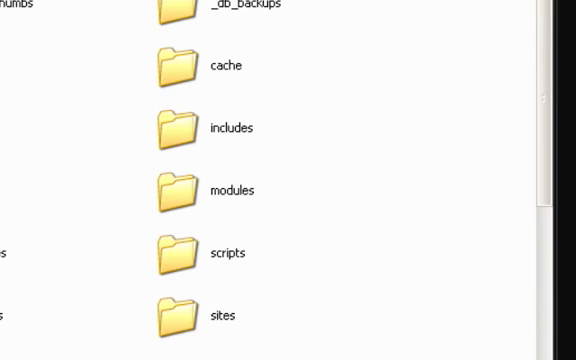
mouse_move(8, 278)
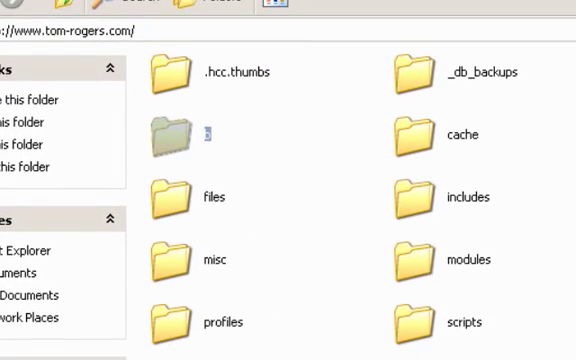
scroll(down, 3)
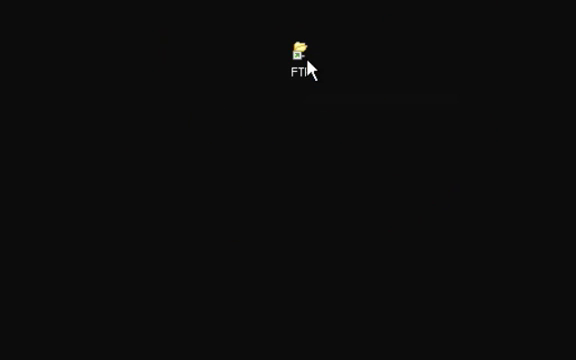
mouse_move(285, 88)
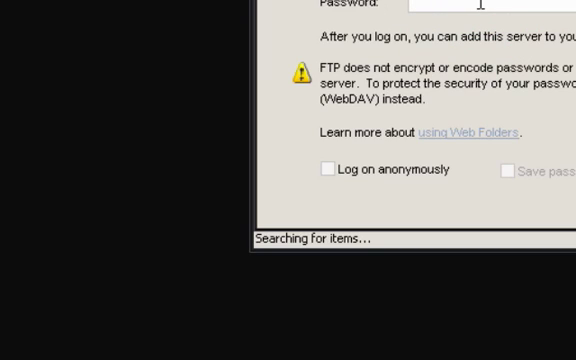
text(•)
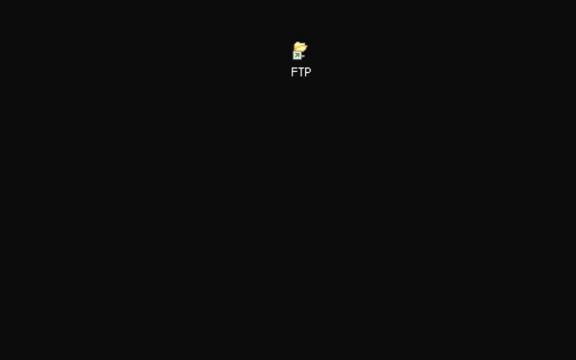
right_click(255, 206)
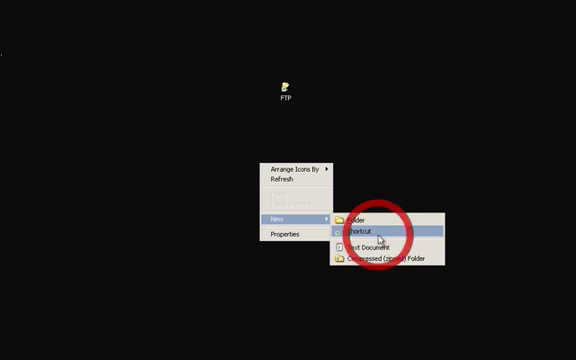
- Choose New > Shortcut from the desktop context menu
click(368, 227)
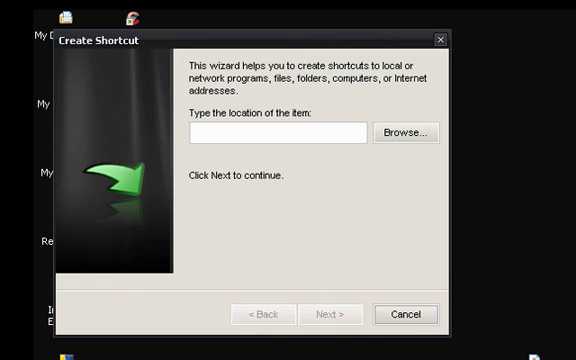
text(f)
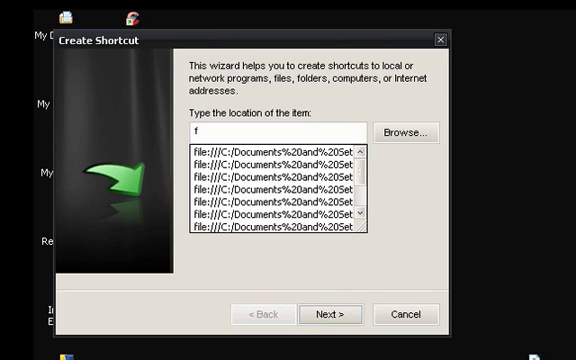
text(t)
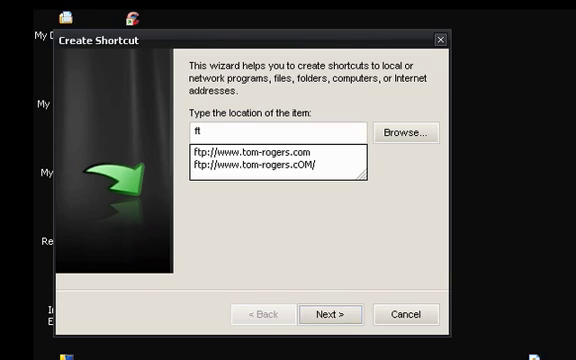
text(p)
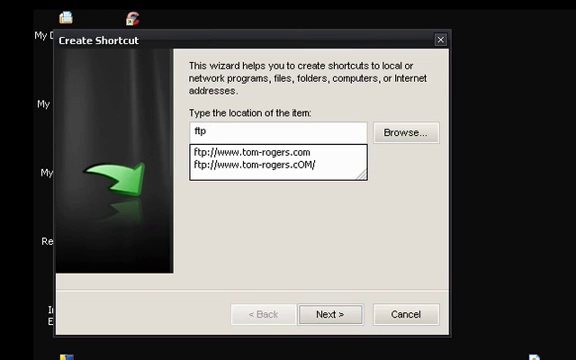
text(:)
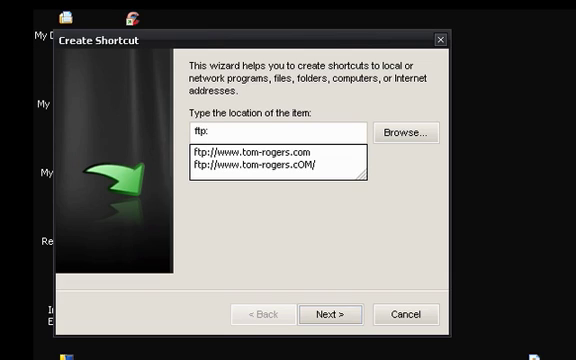
text(//)
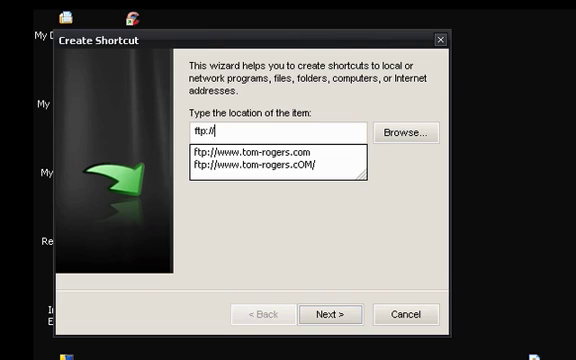
text(www)
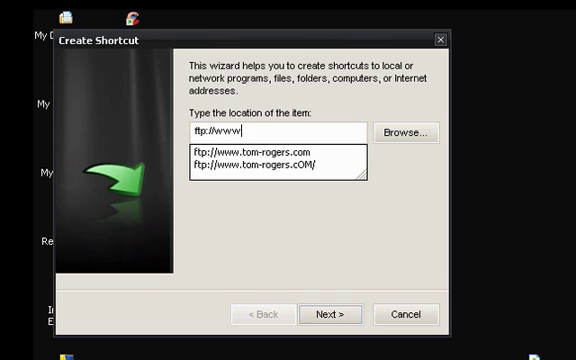
text(.y)
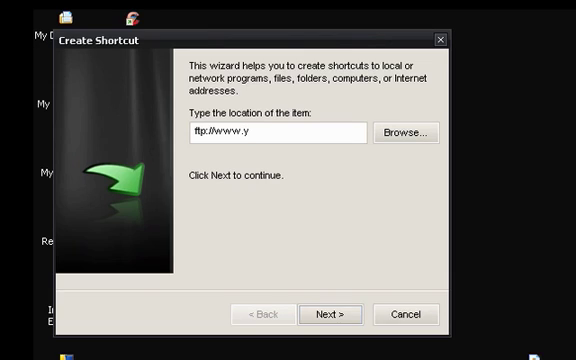
text(o)
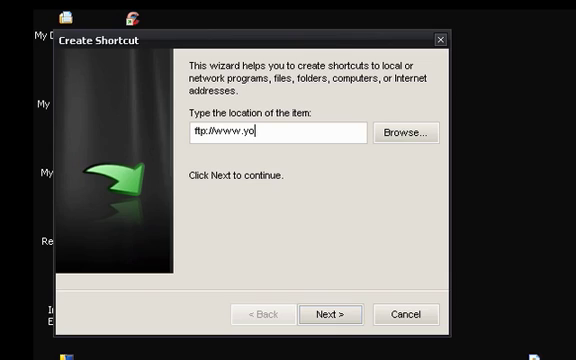
text(ut)
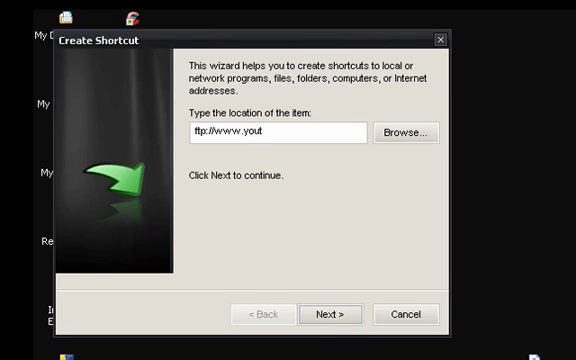
text(ube)
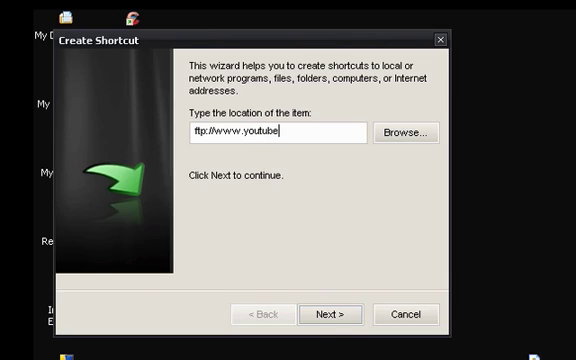
text(.)
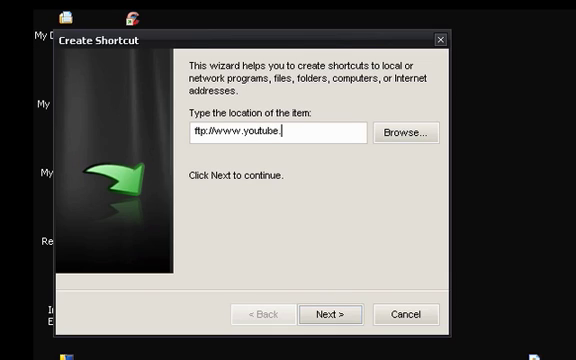
text(c)
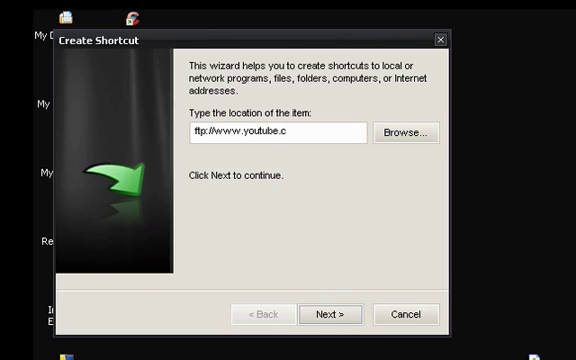
text(om)
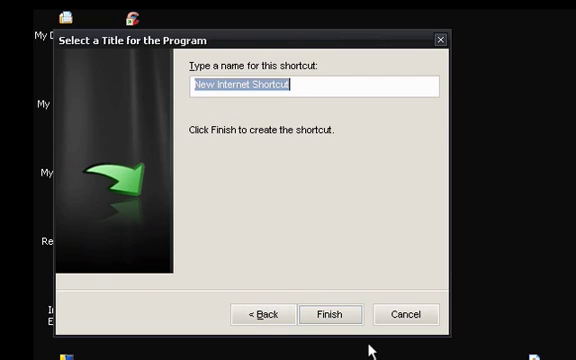
- Name the new internet shortcut 'youtube'
text(y)
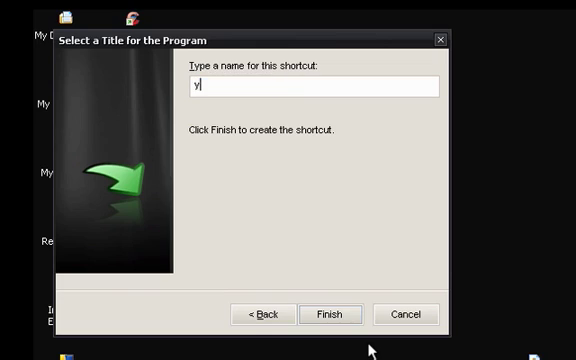
text(o)
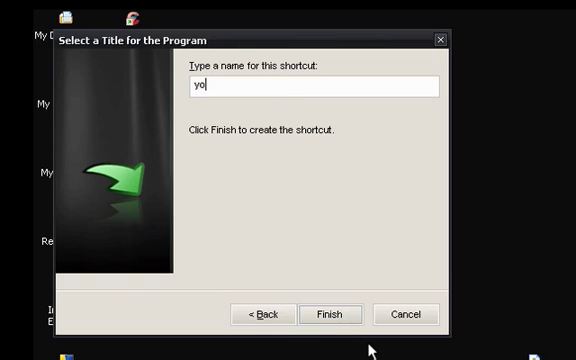
text(ut)
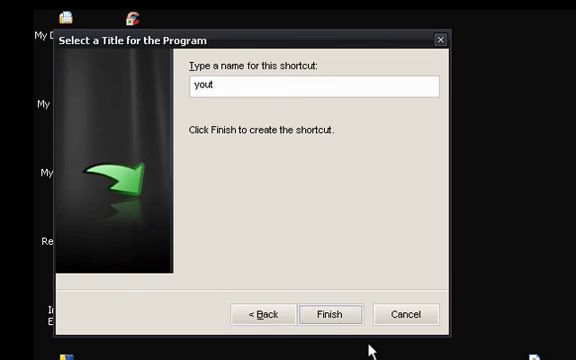
text(ub)
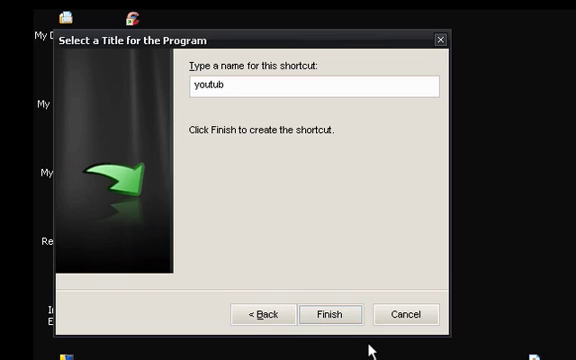
text(e)
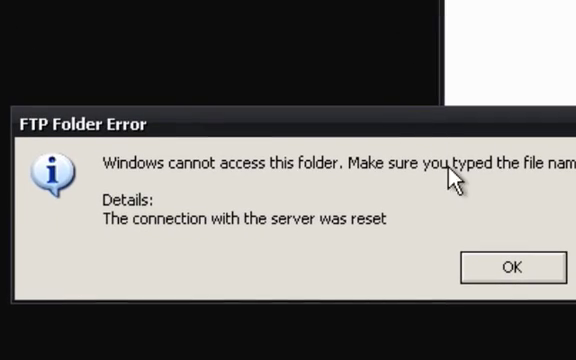
mouse_move(526, 260)
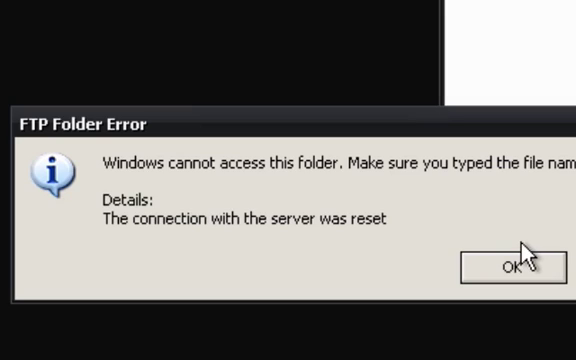
mouse_move(532, 263)
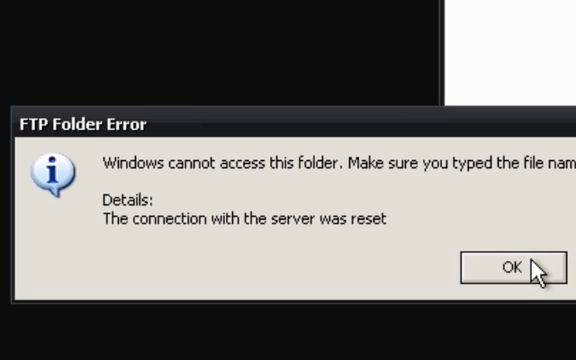
- Dismiss the FTP Folder Error reporting the reset server connection
click(505, 264)
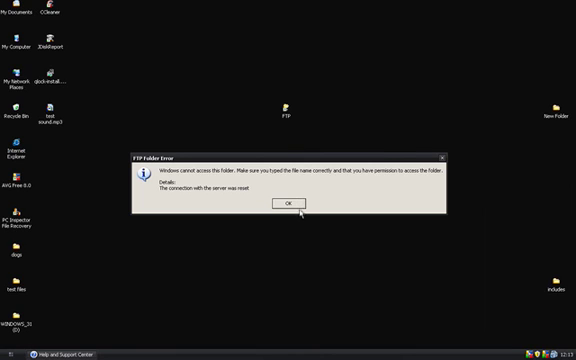
click(288, 203)
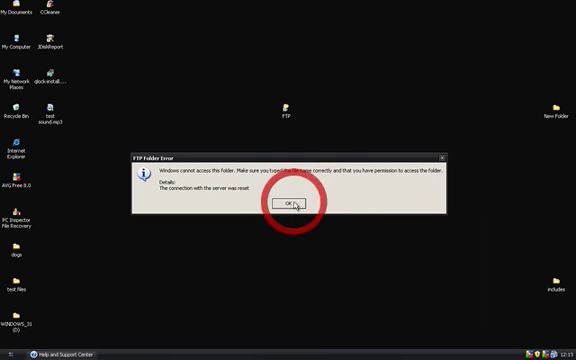